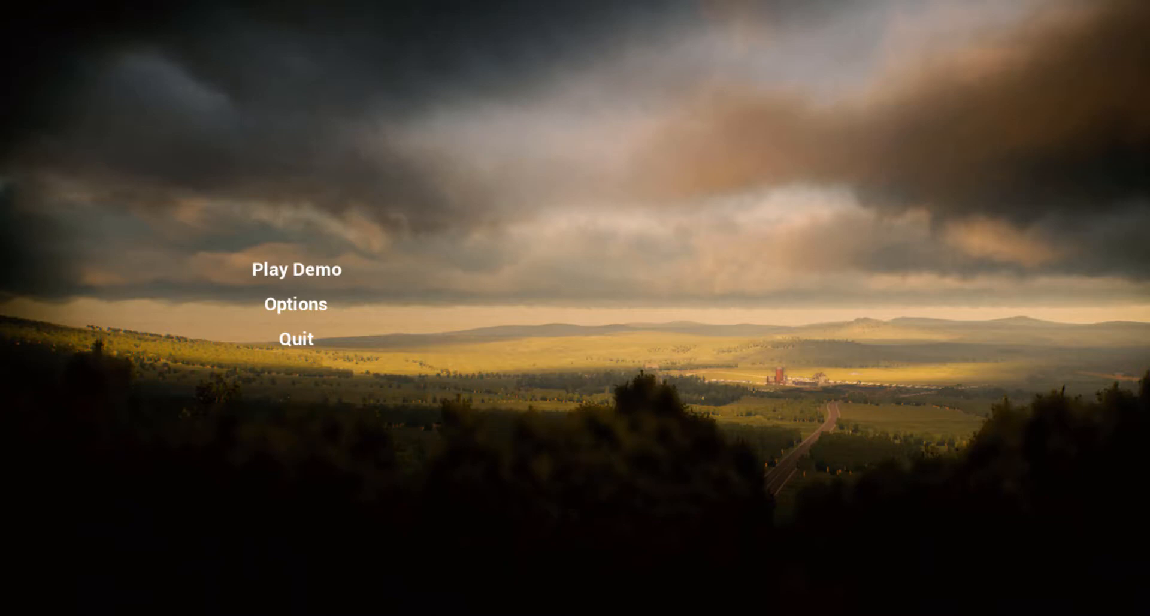
mouse_move(349, 211)
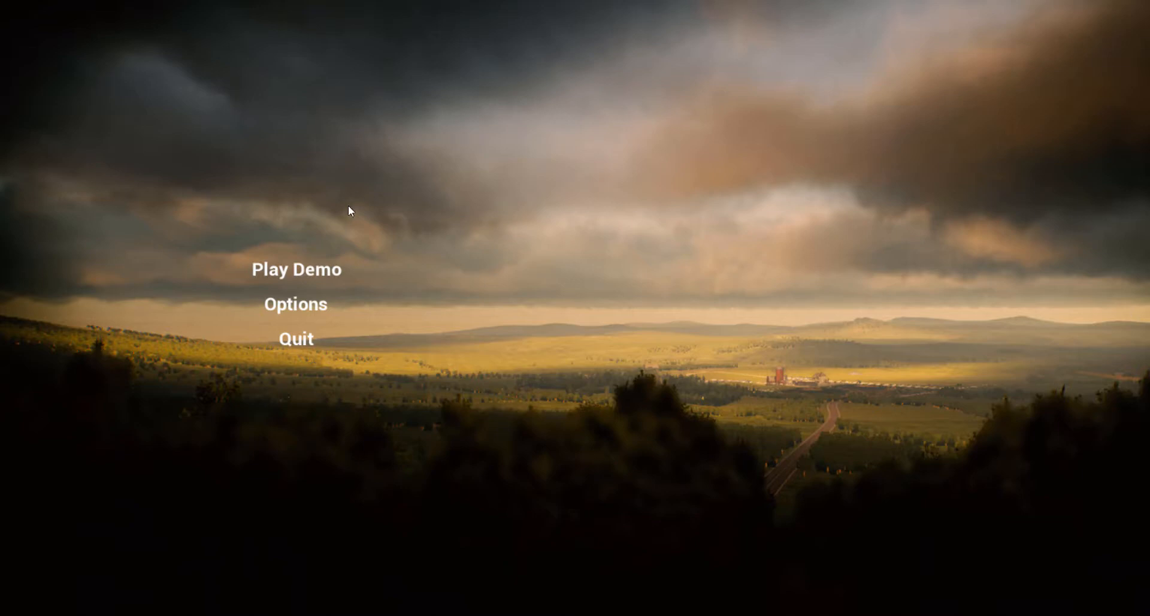
Step: Start the demo via Play Demo, then walk to the book and pick it up
left_click(296, 270)
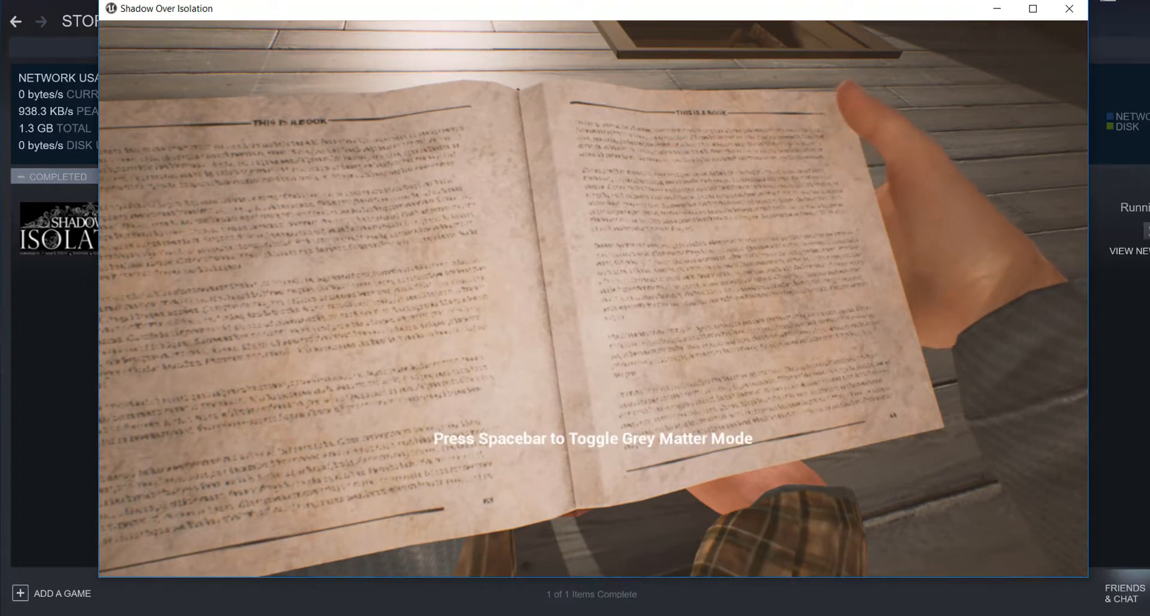
Step: Put the book away and wander the sunlit attic toward the open floor hatch
key("space")
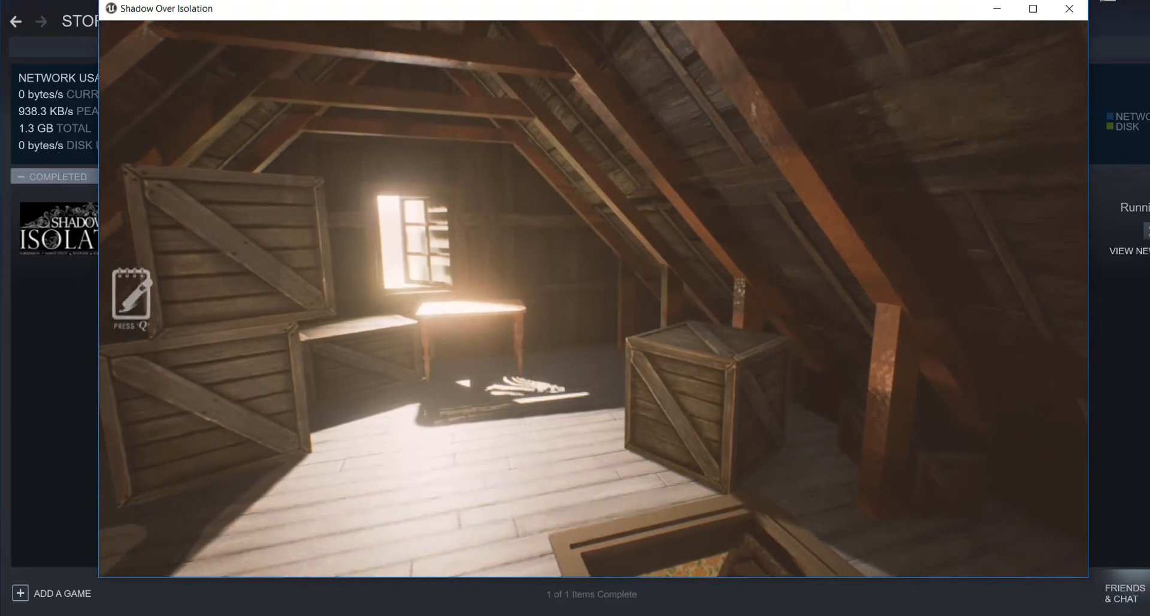
key("q")
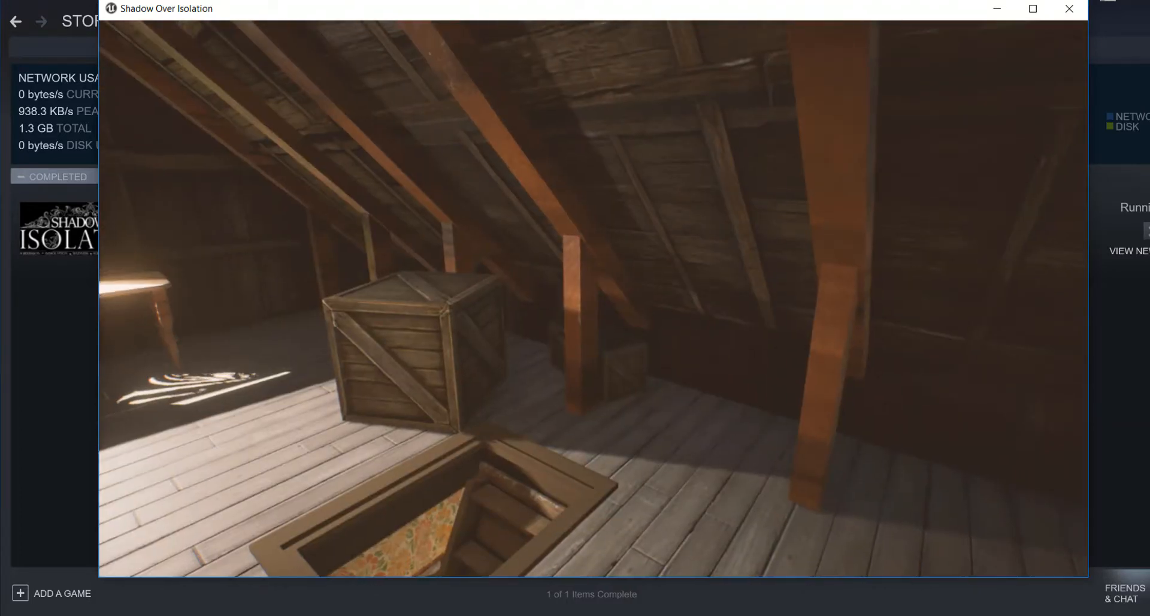
Step: Pause the game briefly, resume, and continue out onto the front lawn
key("Escape")
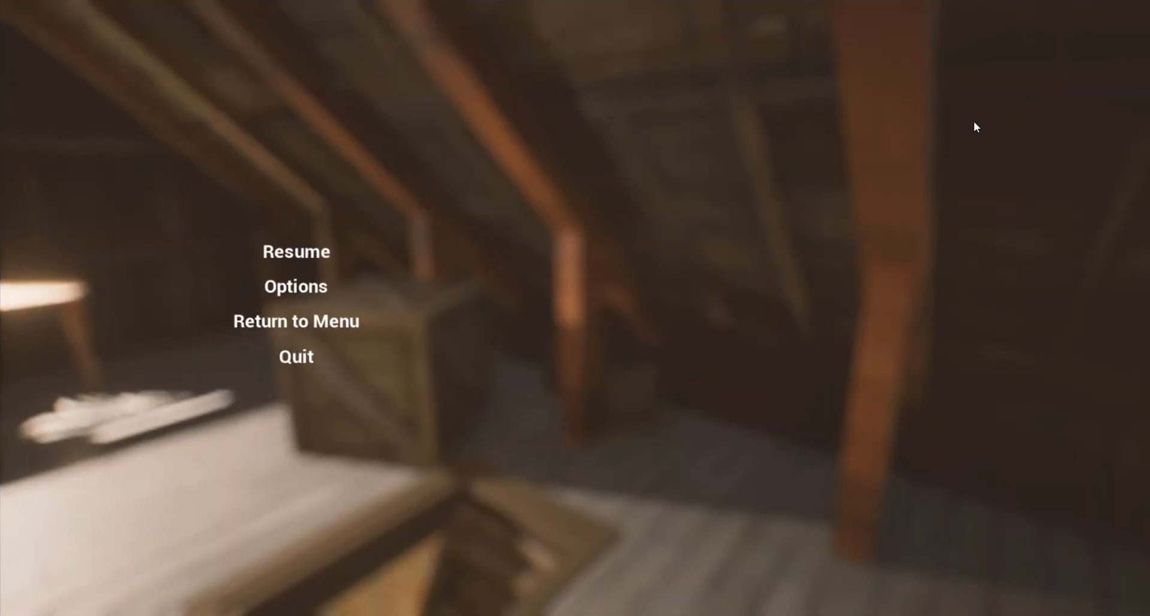
left_click(296, 252)
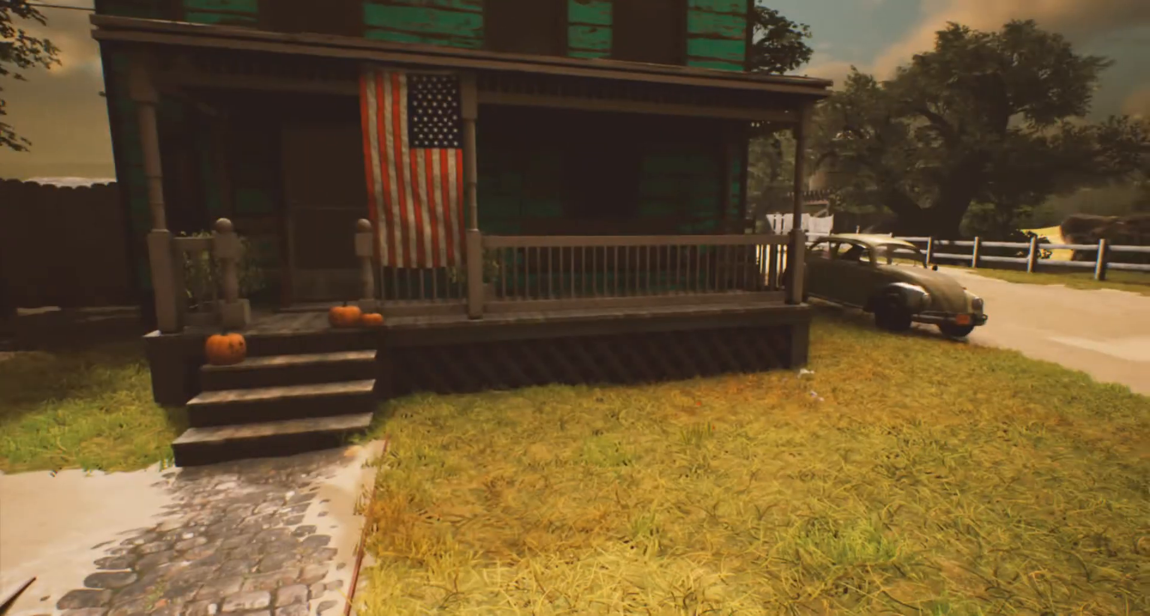
mouse_move(595, 312)
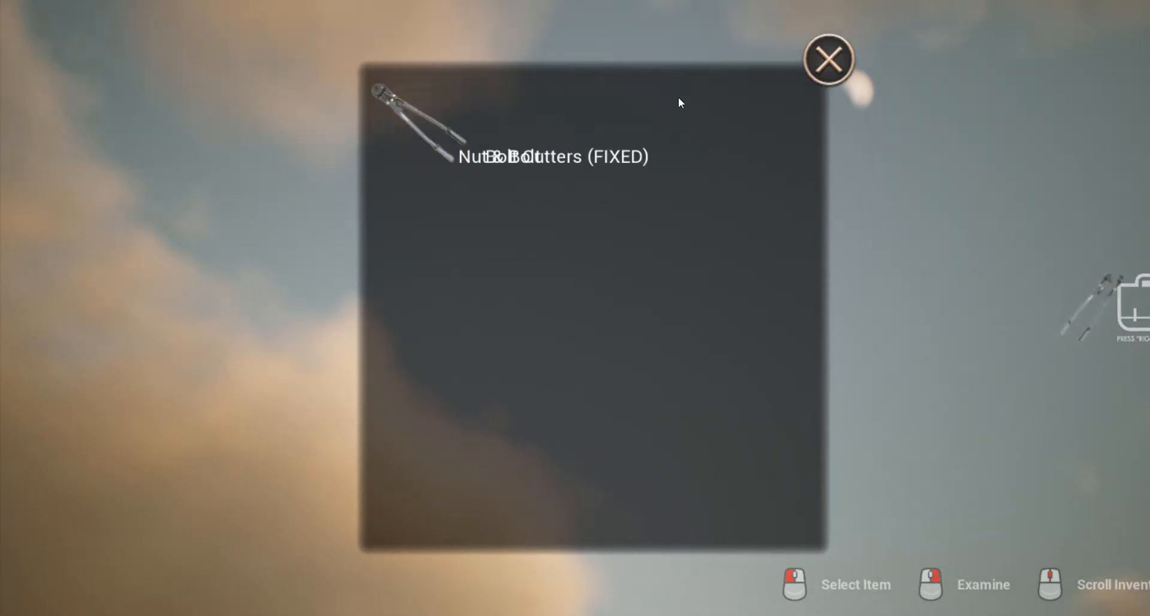
Step: Take the bolt cutters out of the inventory in front of the chained padlocked doors
left_click(830, 58)
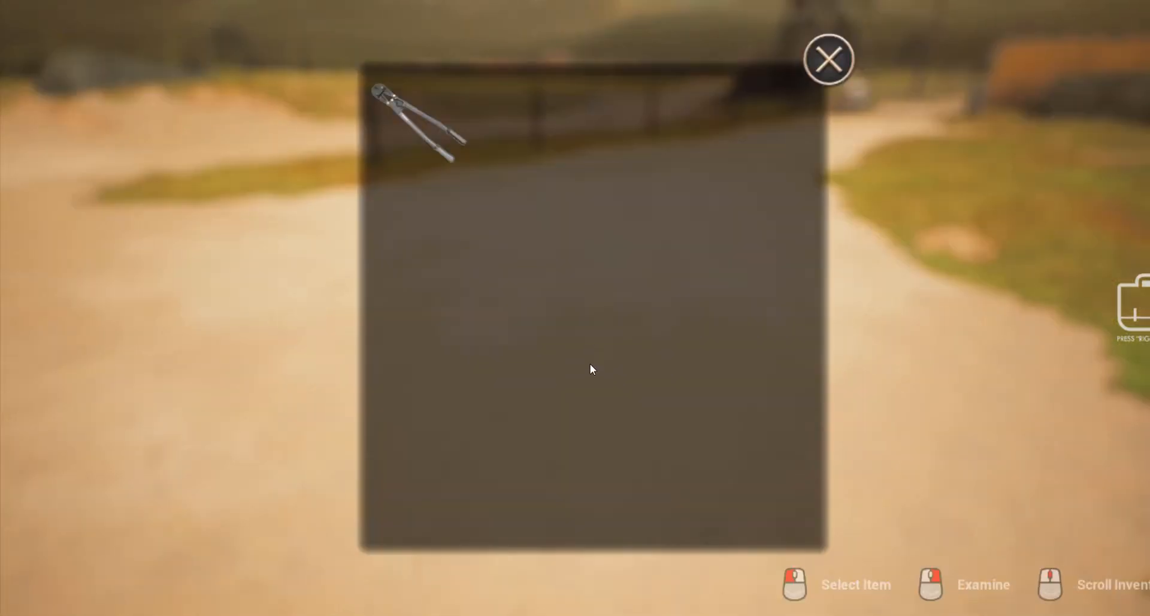
left_click(829, 59)
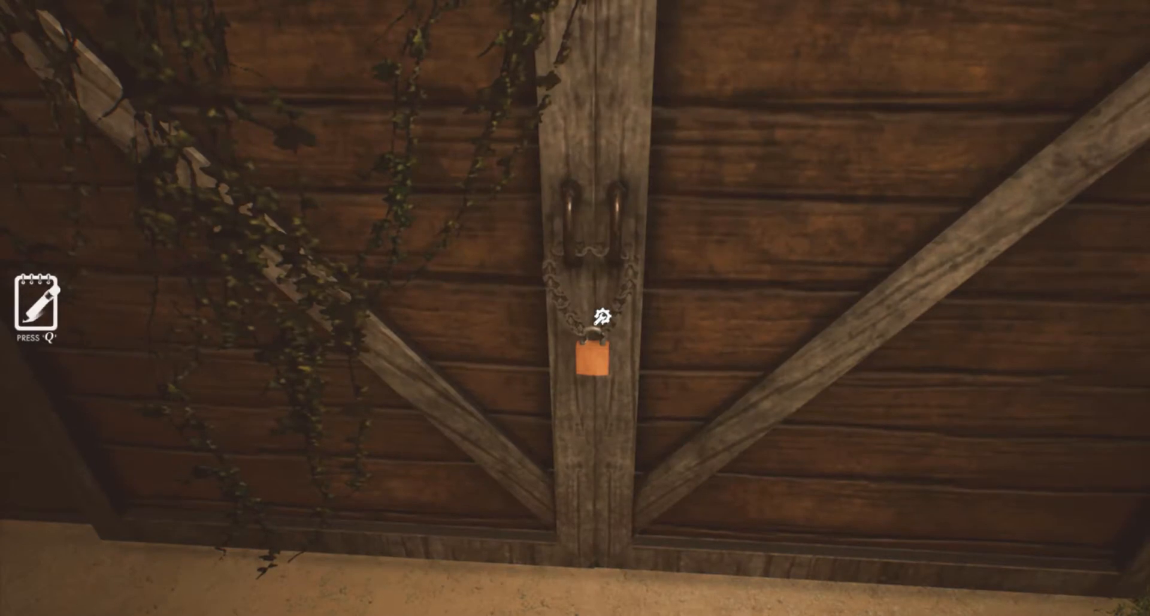
Step: Cut the orange padlock with the bolt cutters and go inside to the fuse box panel
left_click(584, 359)
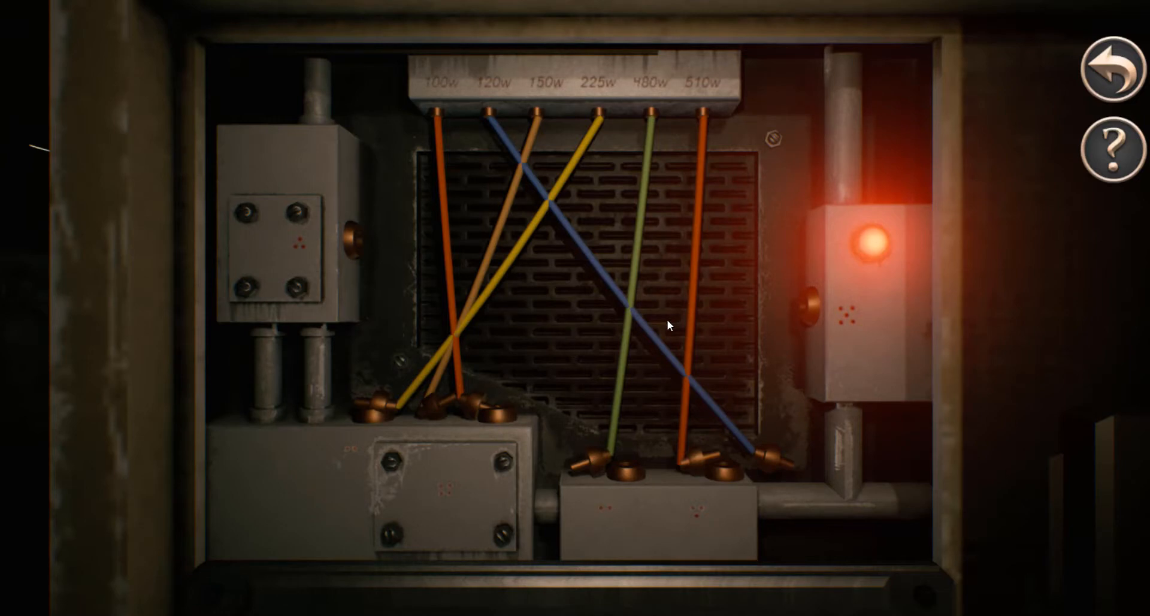
mouse_move(847, 249)
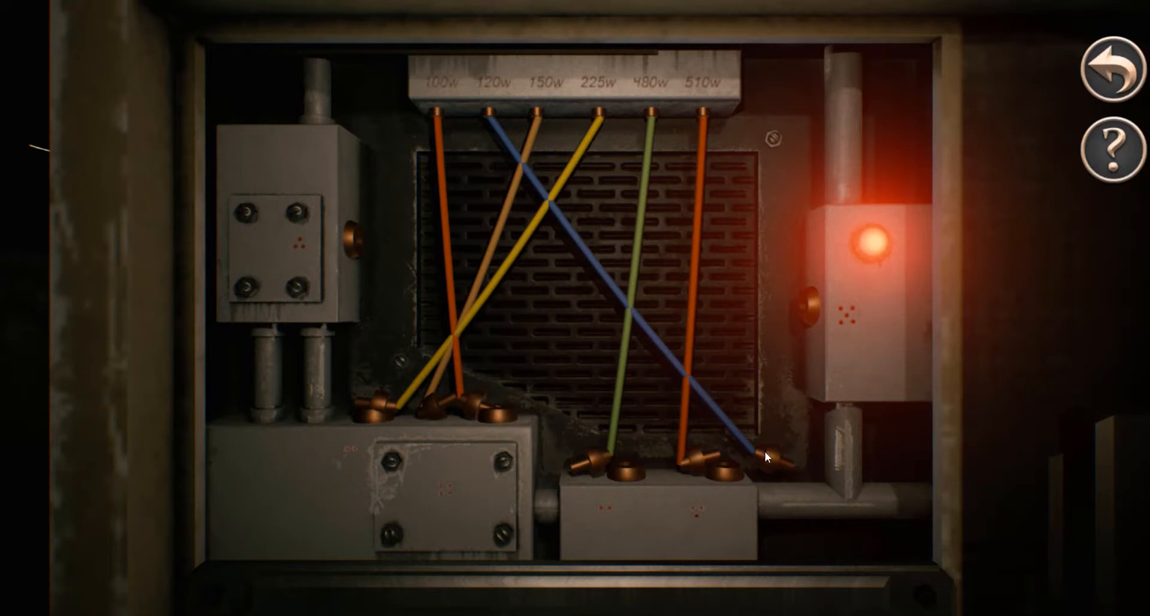
Step: Reroute two coloured wires onto different wattage terminals in the fuse box
left_click_drag(763, 458, 374, 228)
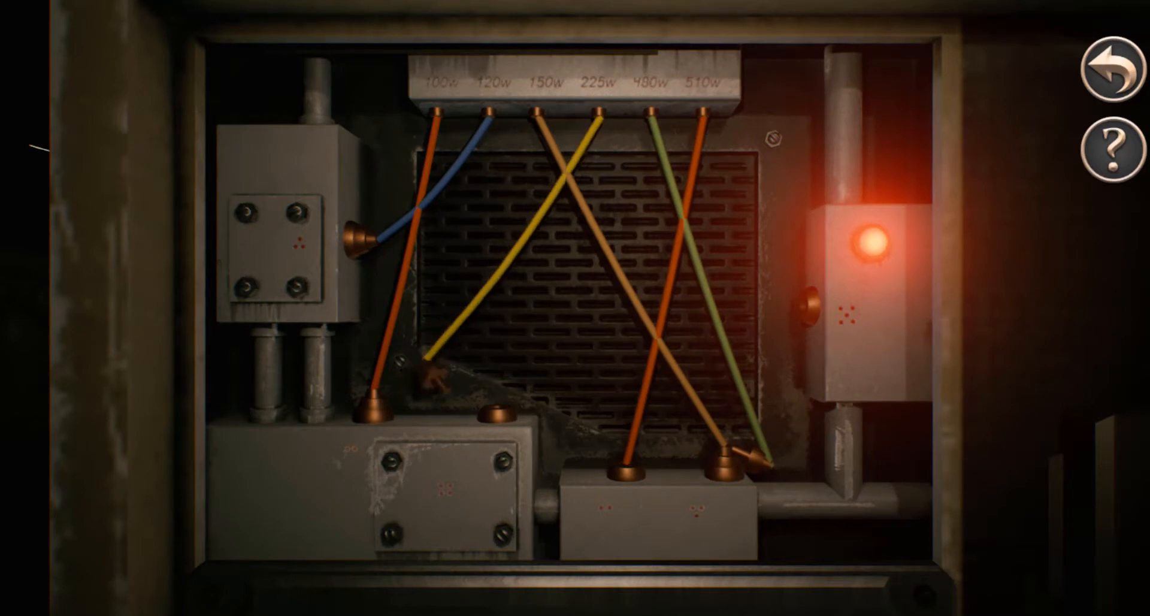
left_click_drag(425, 360, 792, 300)
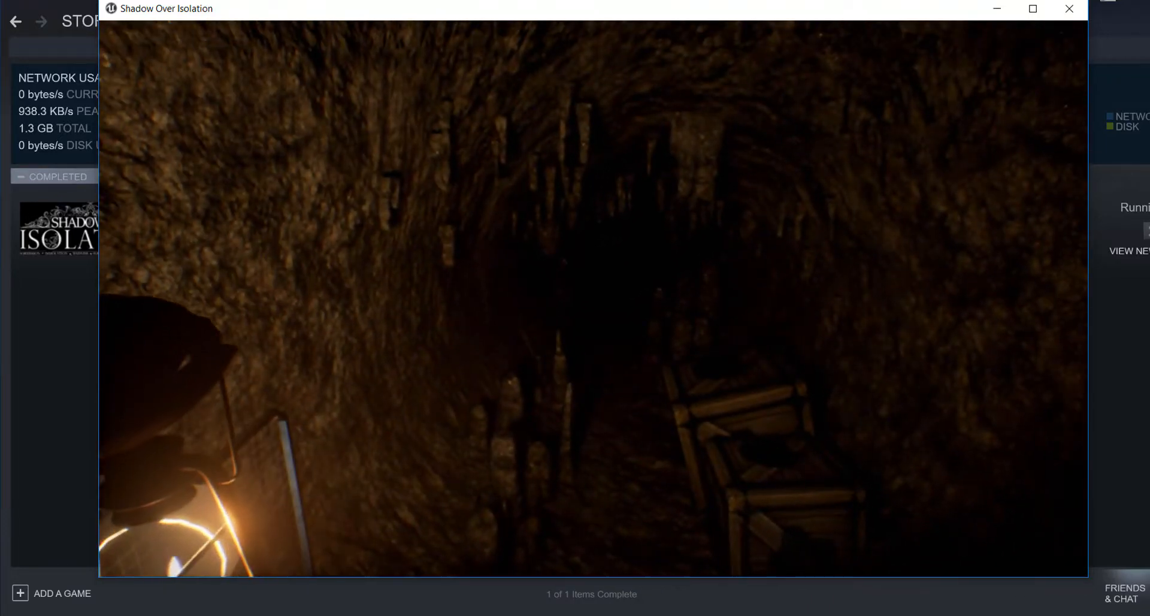
Step: Pause in the lantern-lit tunnel and leave gameplay back to the title screen
key("Escape")
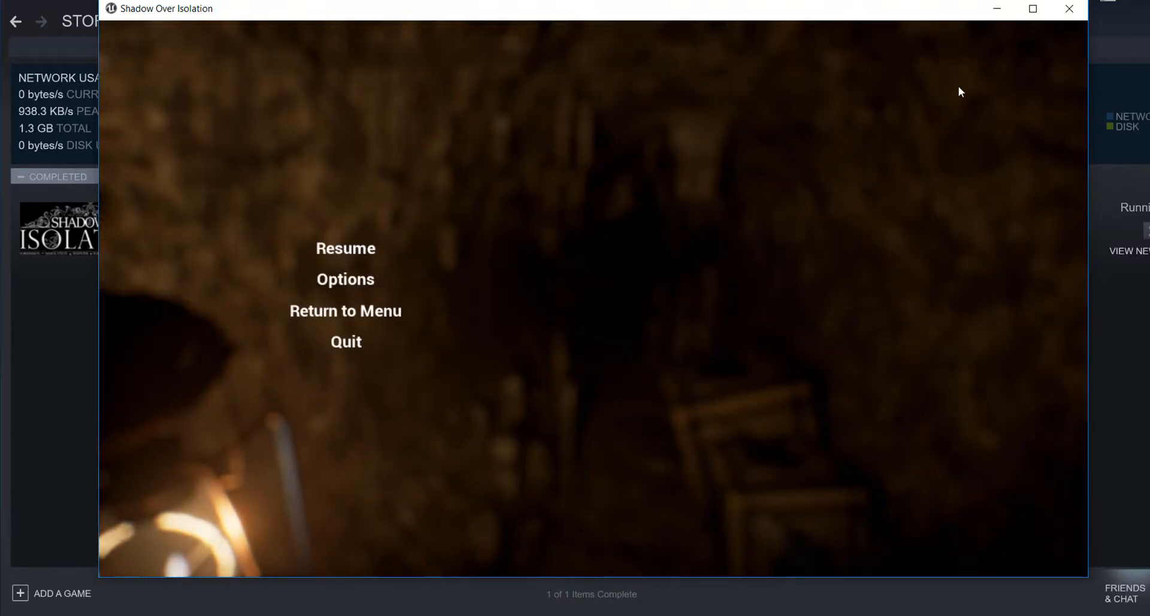
left_click(345, 248)
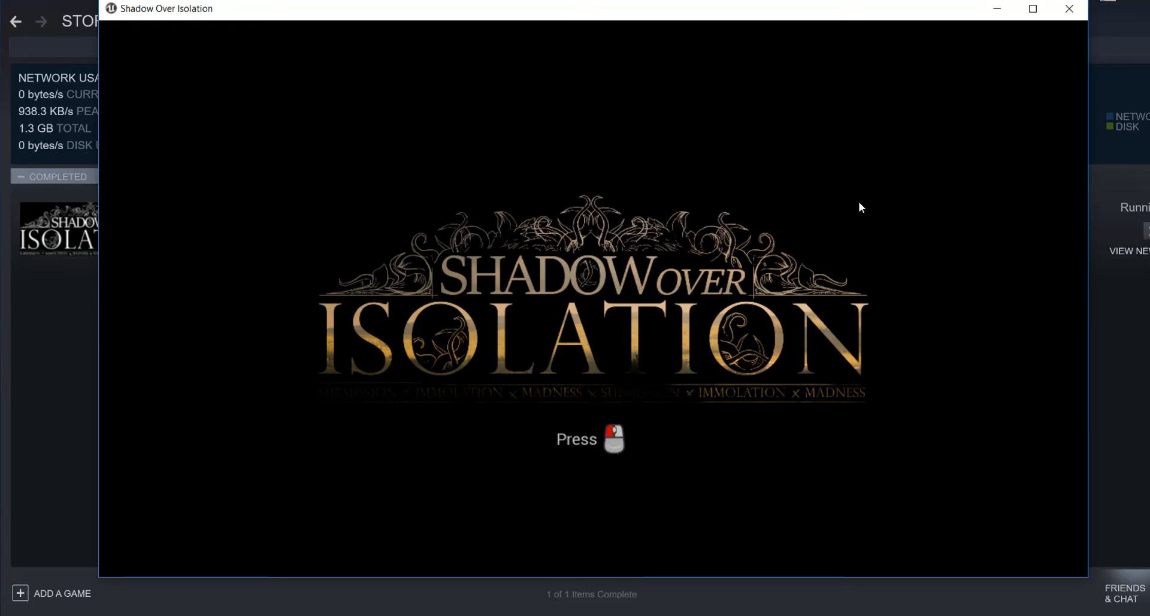
mouse_move(618, 480)
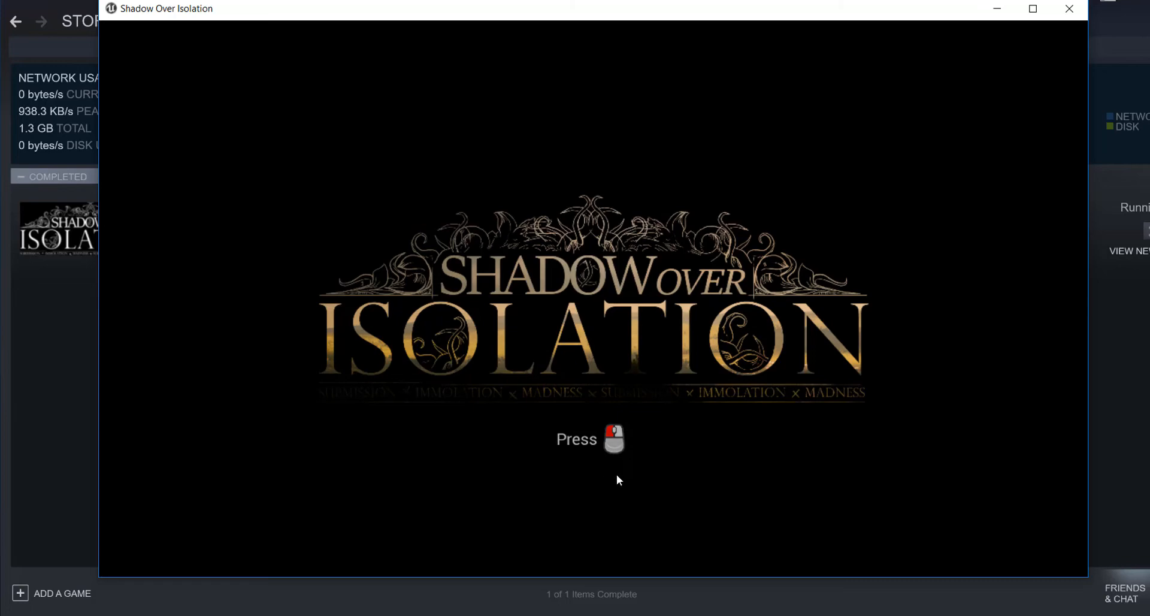
mouse_move(1007, 123)
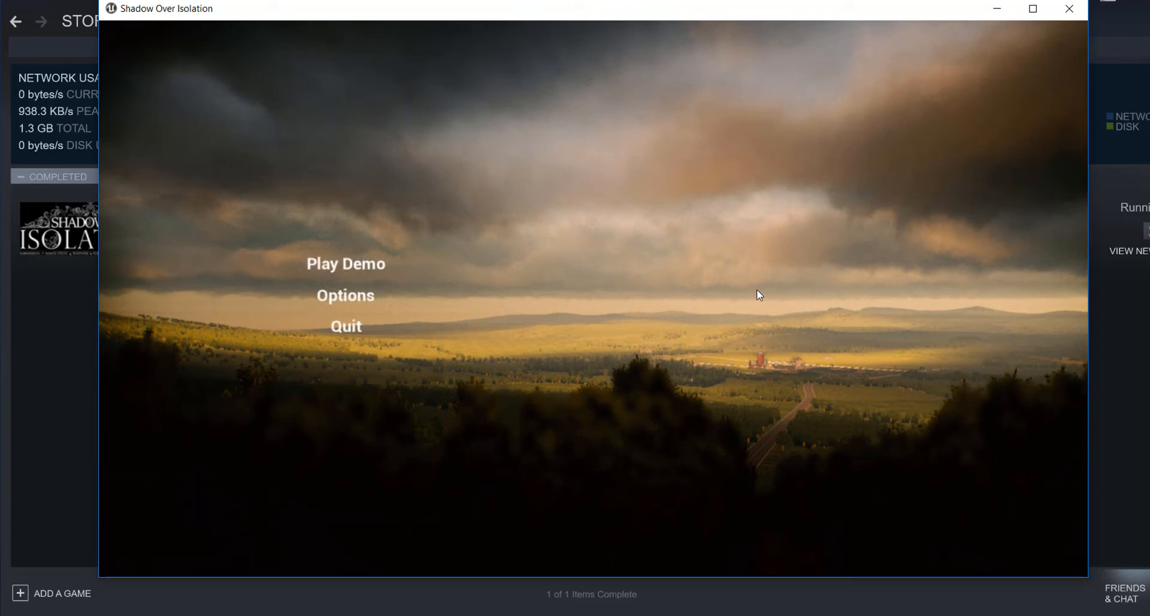
mouse_move(1031, 9)
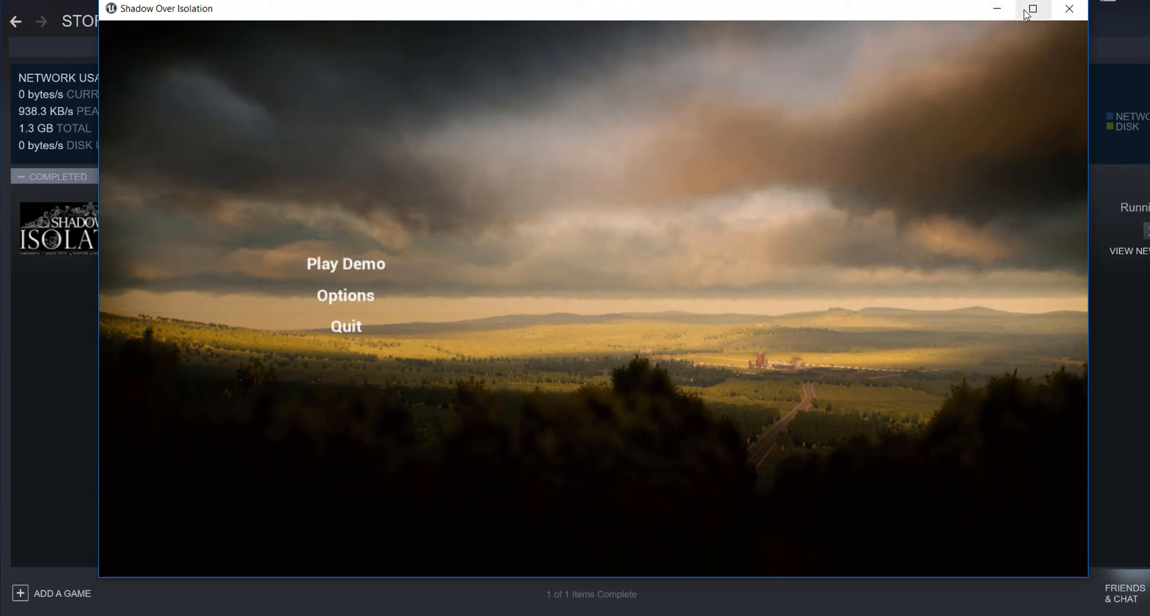
Step: Enlarge the game window so the main menu fills the whole screen
left_click(1030, 8)
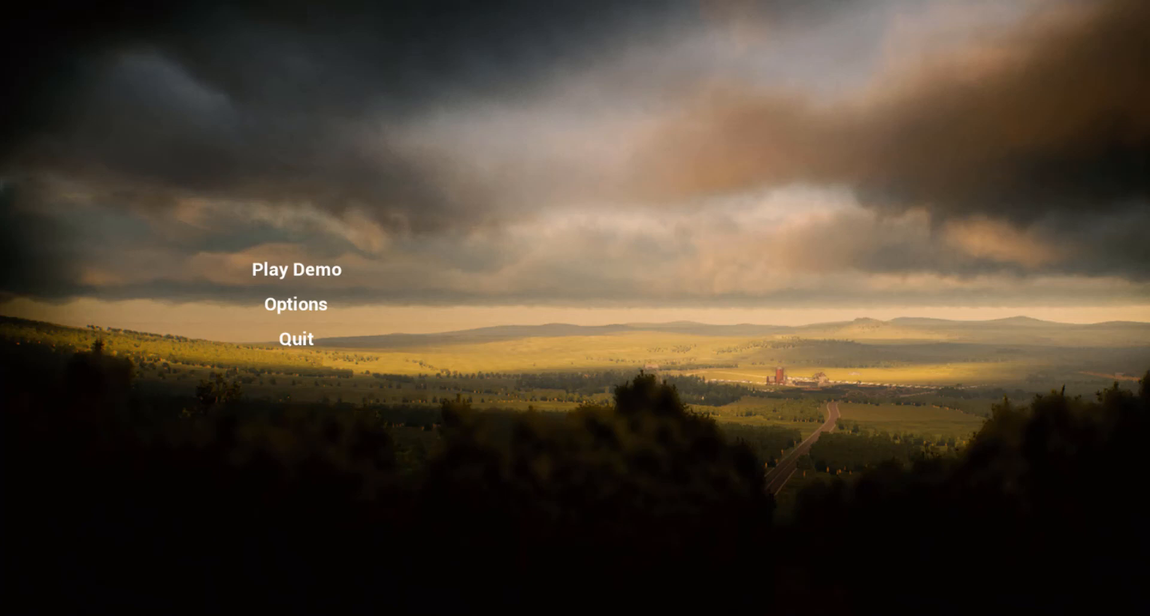
mouse_move(308, 275)
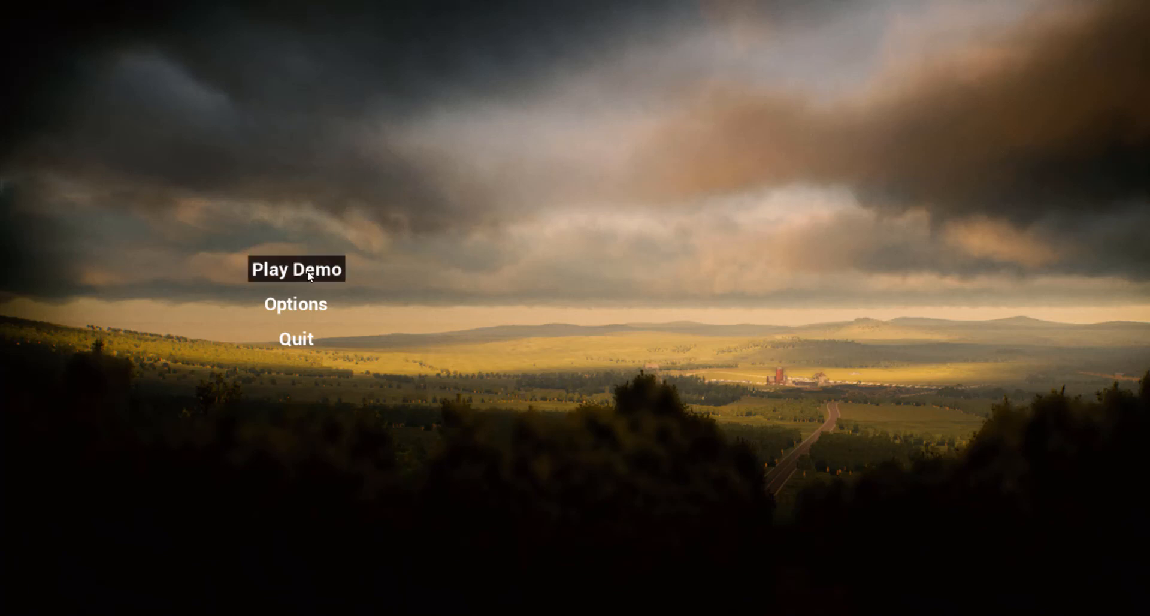
mouse_move(637, 246)
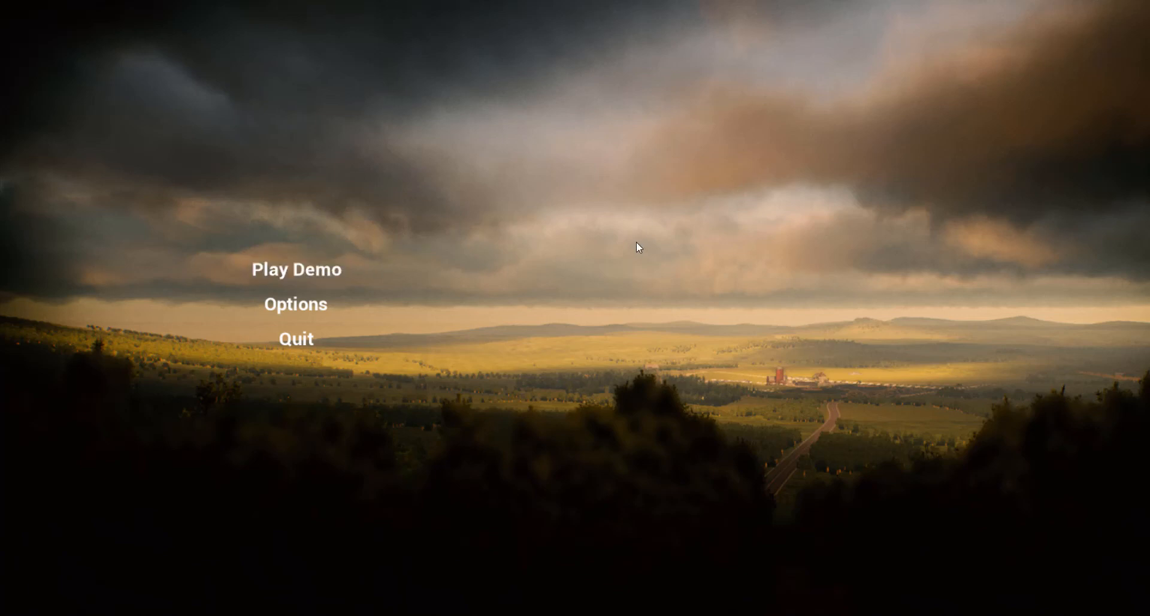